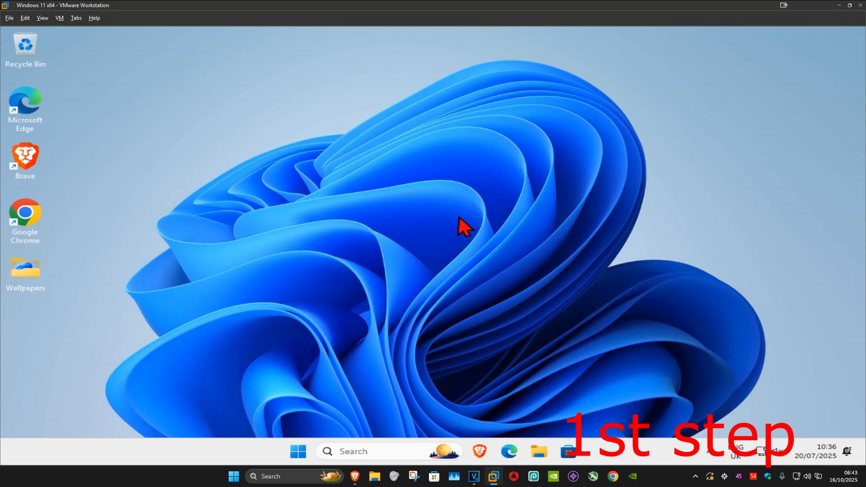
# Step: From a 'res' search, reach the Recovery page and restart now into Advanced startup
pyautogui.write('reset this')
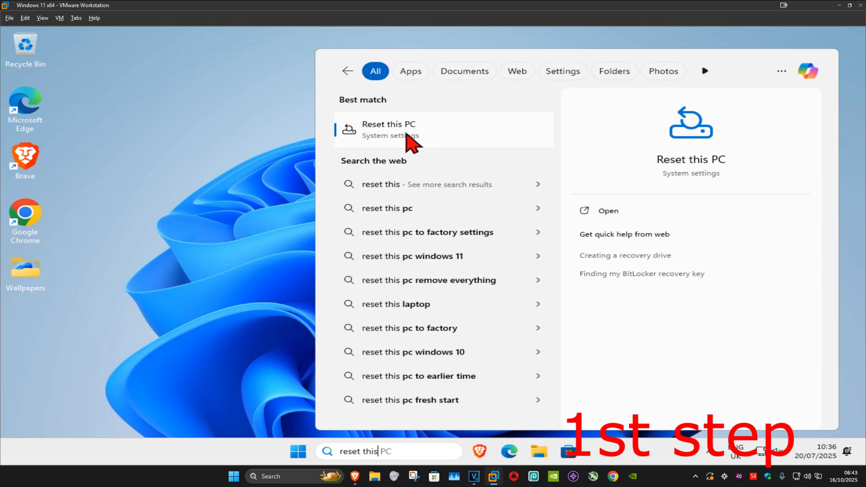
pyautogui.click(388, 129)
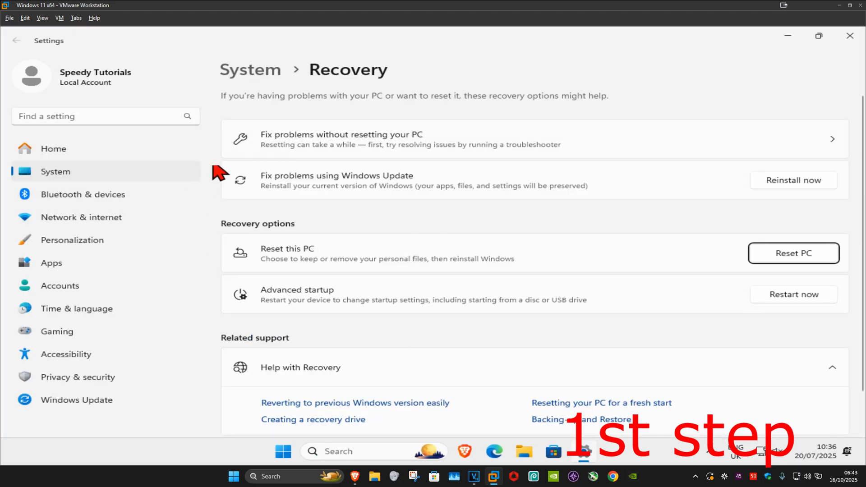
pyautogui.moveTo(328, 307)
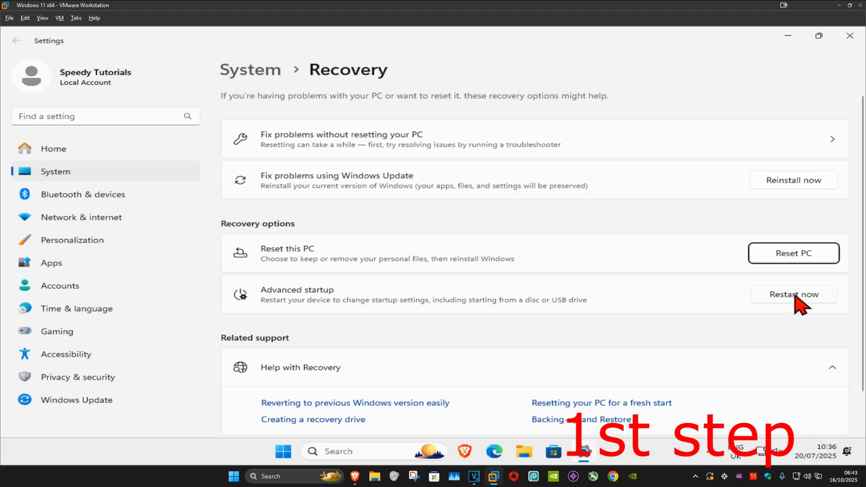
pyautogui.click(793, 294)
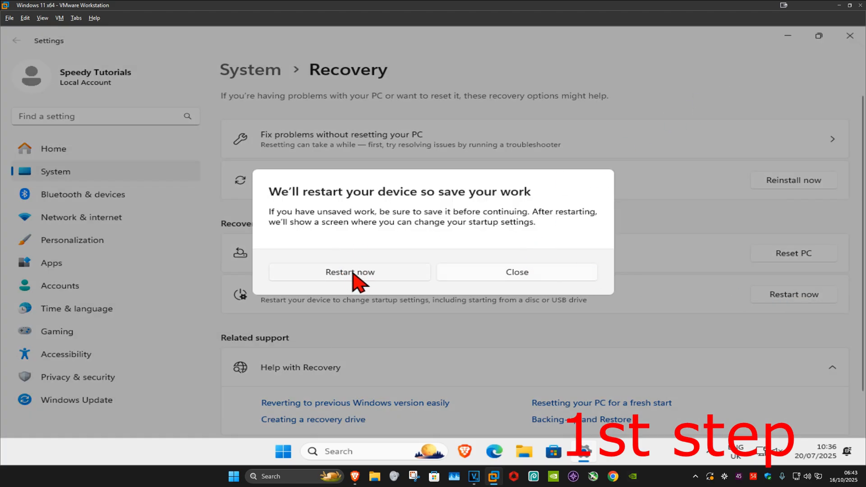
pyautogui.click(350, 271)
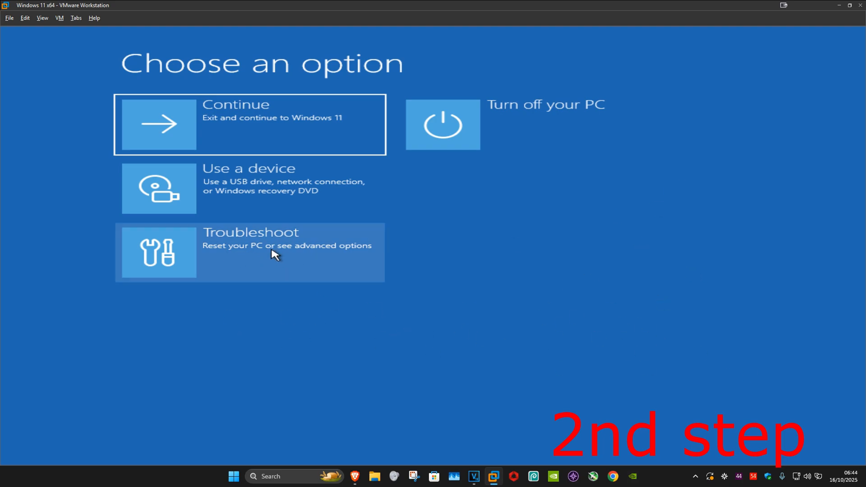
# Step: Via Troubleshoot, restart into UEFI Firmware Settings, landing on the MyASUS UEFI dashboard
pyautogui.click(249, 252)
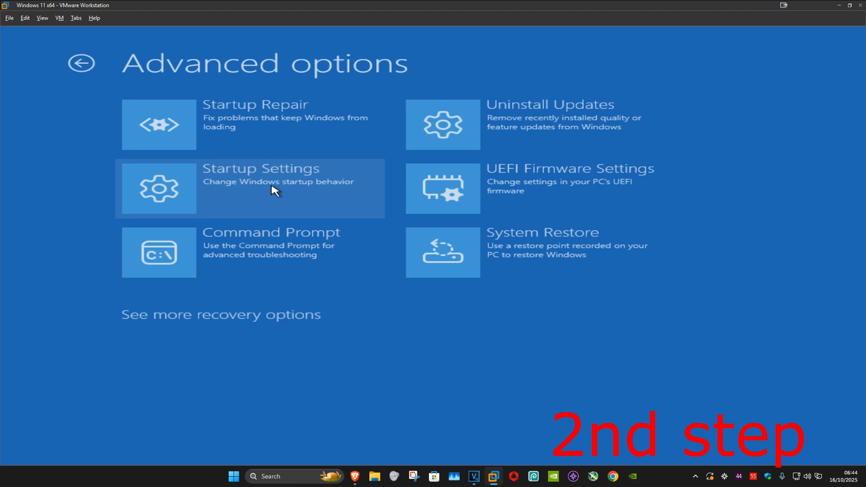
pyautogui.moveTo(604, 185)
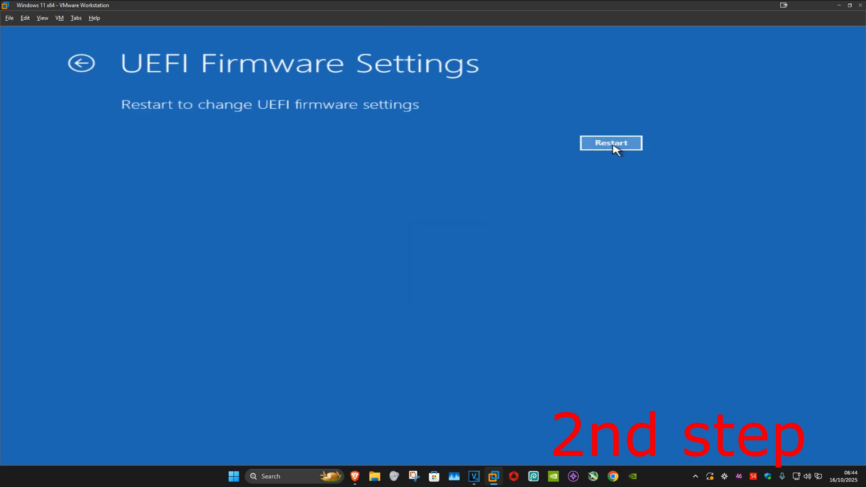
pyautogui.click(611, 143)
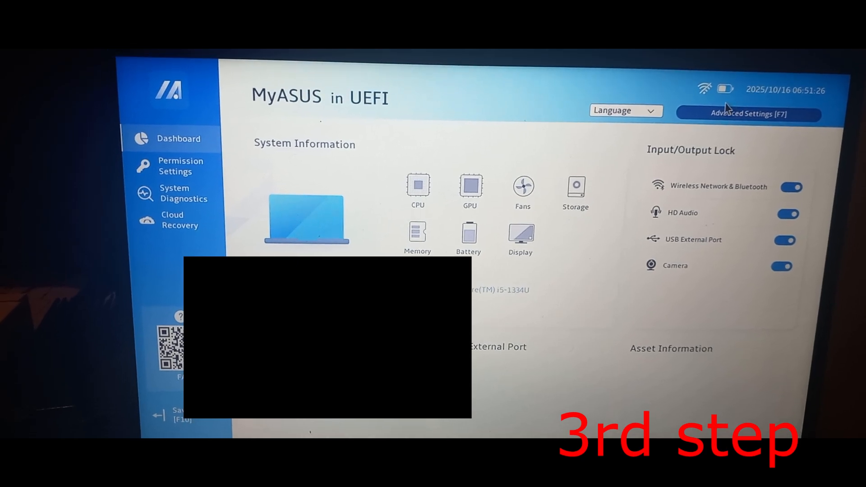
# Step: In Advanced Settings [F7] > Security > Secure Boot, set Secure Boot Control to Enabled
pyautogui.click(748, 114)
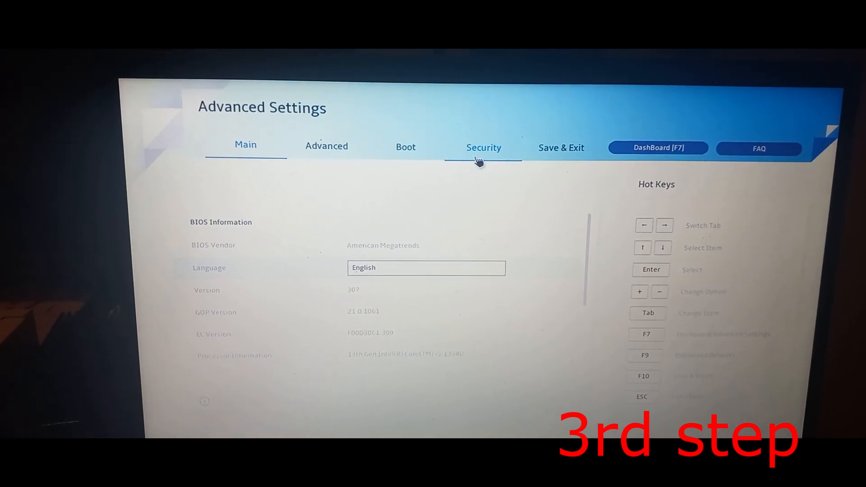
pyautogui.click(484, 147)
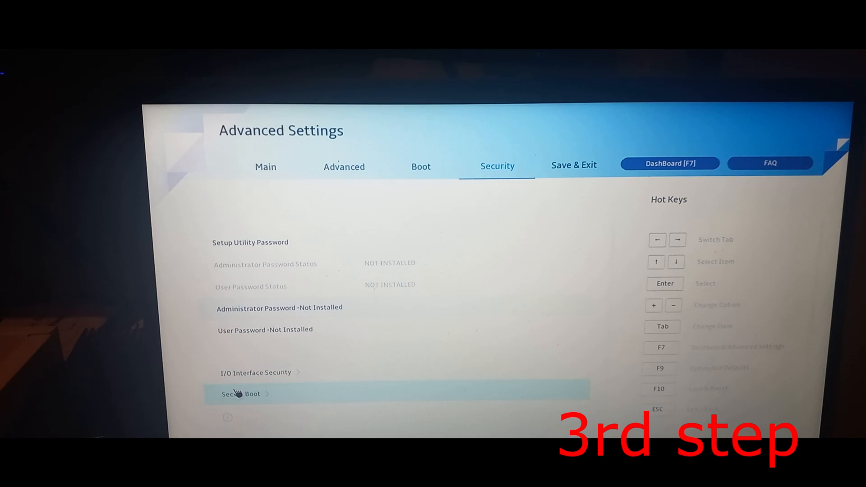
pyautogui.click(239, 394)
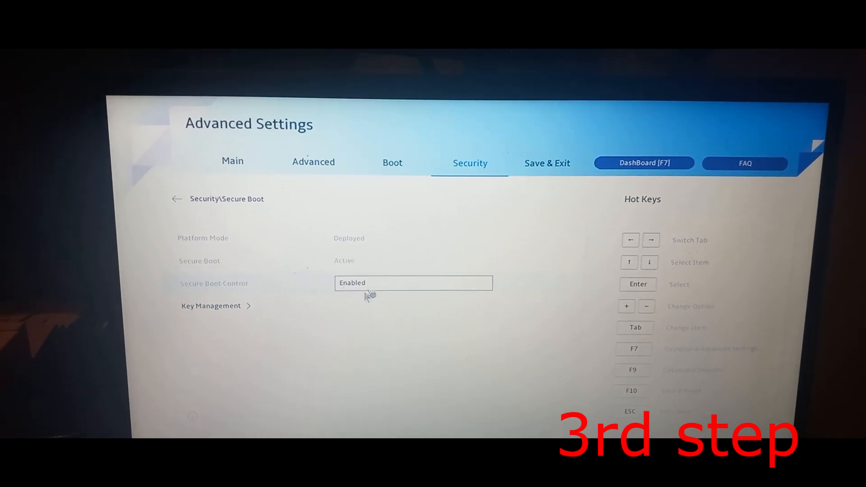
pyautogui.click(413, 282)
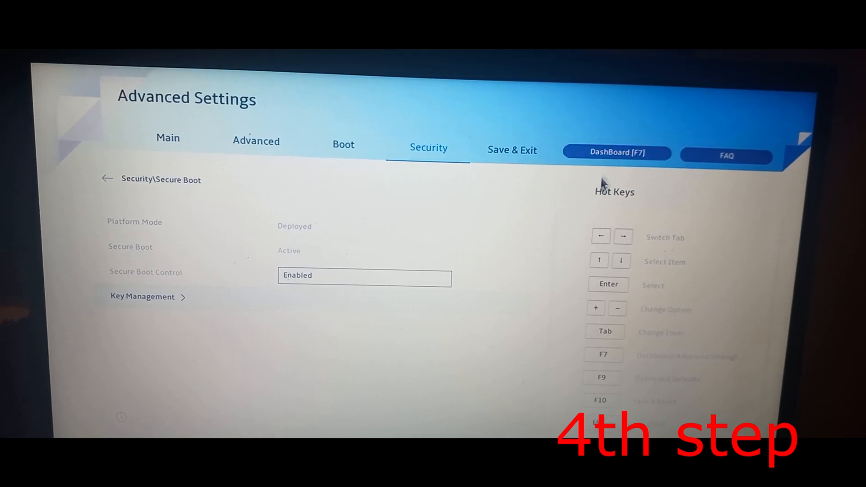
# Step: Under Save & Exit, choose Save Changes and Exit and confirm so the laptop reboots
pyautogui.click(512, 151)
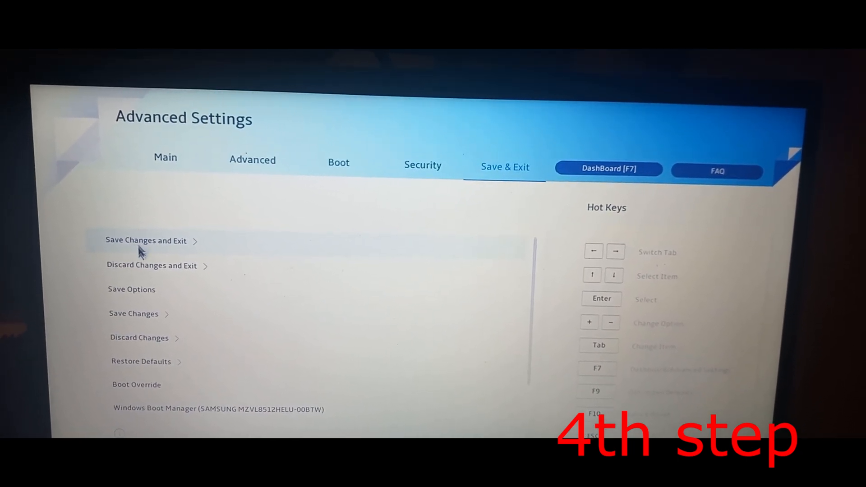
pyautogui.click(146, 240)
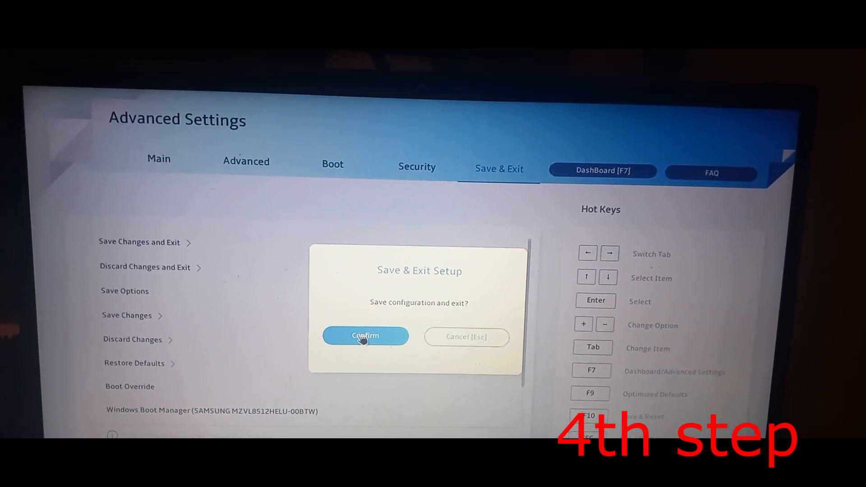
pyautogui.click(366, 336)
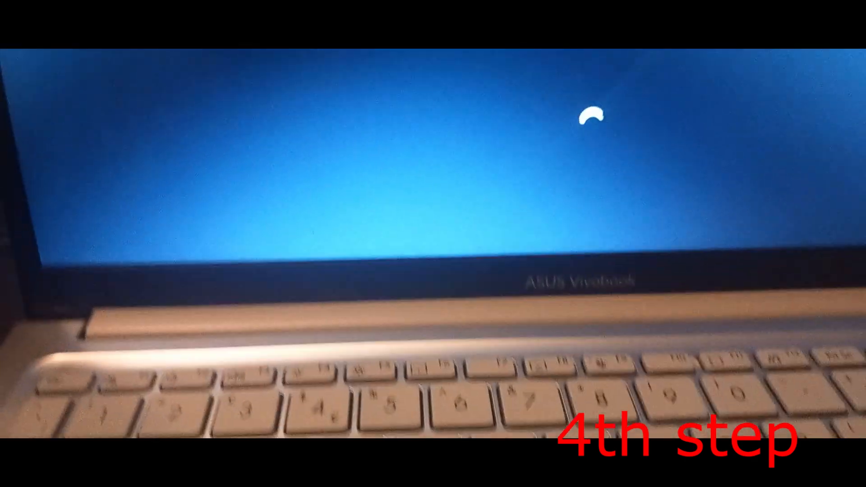